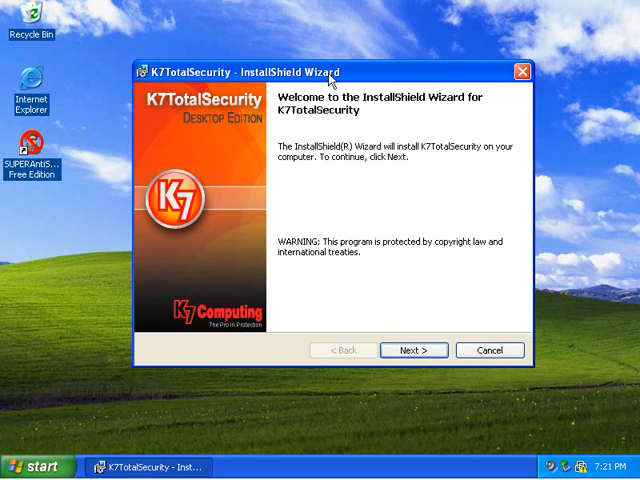
pyautogui.moveTo(330, 80)
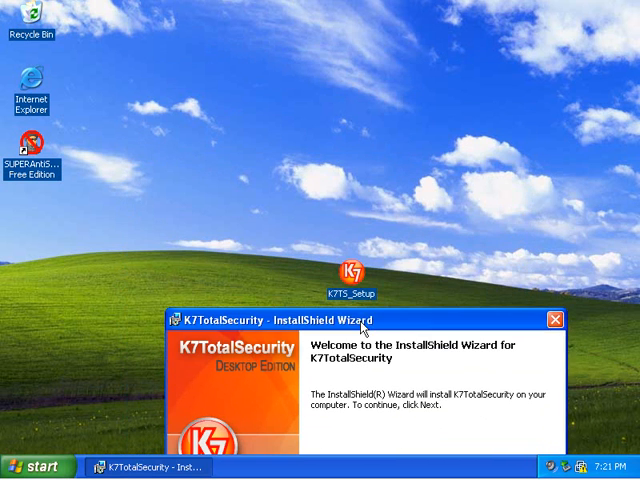
# Step: Advance the InstallShield Wizard past the welcome page and the accepted license terms to the ready-to-install summary
pyautogui.rightClick(354, 276)
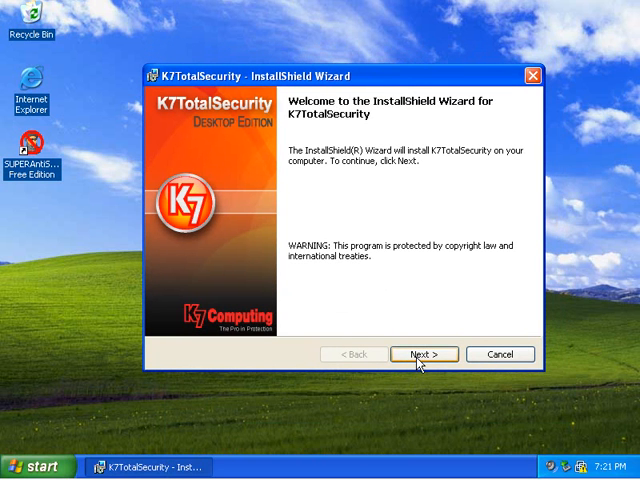
pyautogui.click(424, 354)
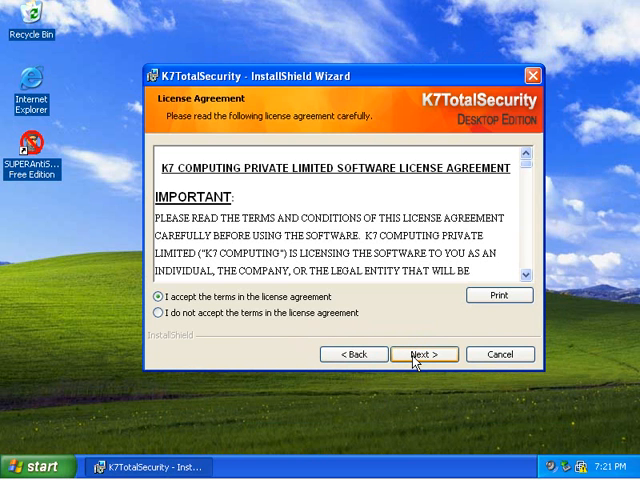
pyautogui.moveTo(420, 364)
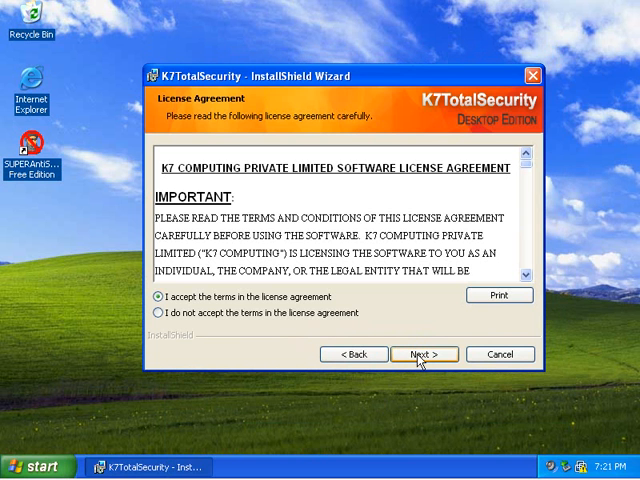
pyautogui.click(424, 354)
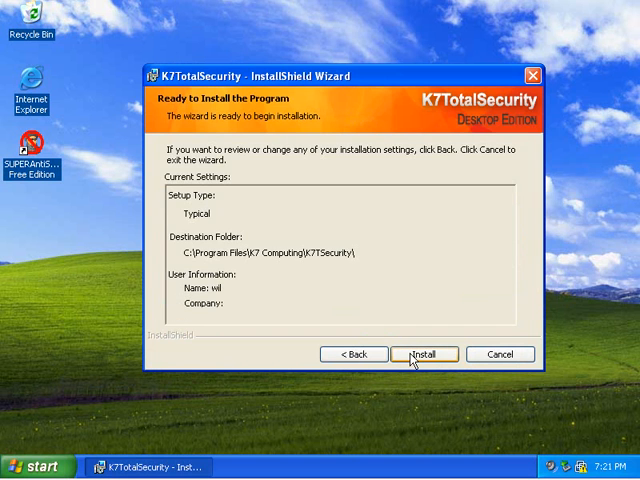
# Step: Start the Typical installation of K7TotalSecurity and let the files copy
pyautogui.click(424, 354)
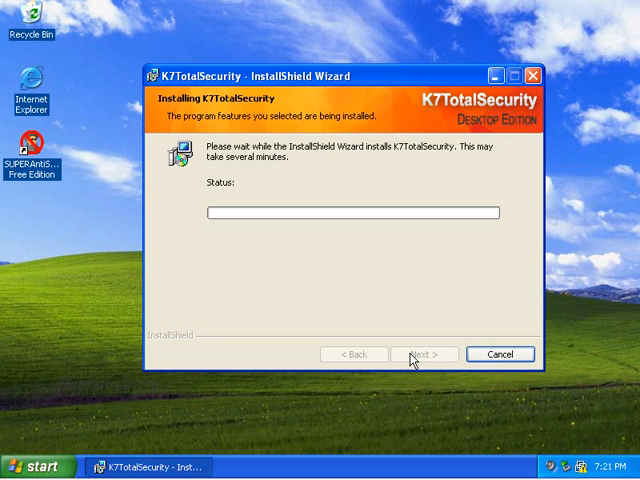
pyautogui.moveTo(396, 376)
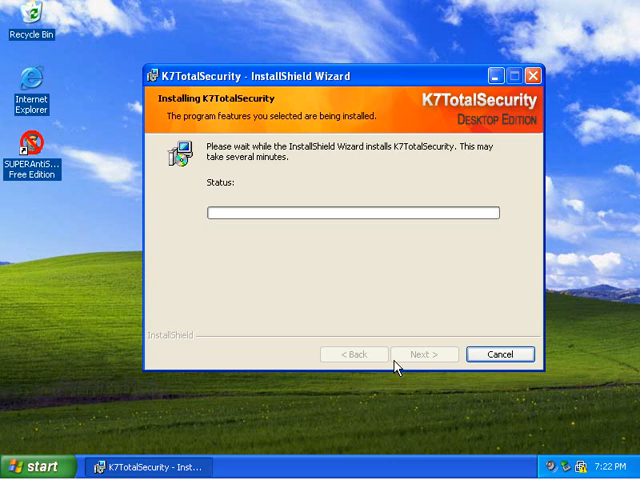
pyautogui.moveTo(400, 352)
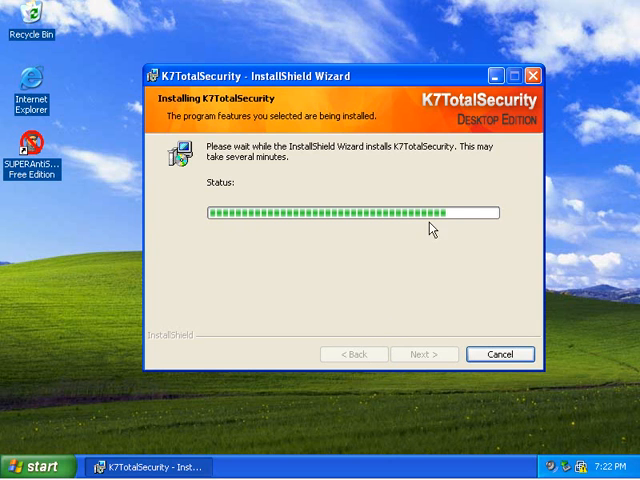
pyautogui.moveTo(308, 196)
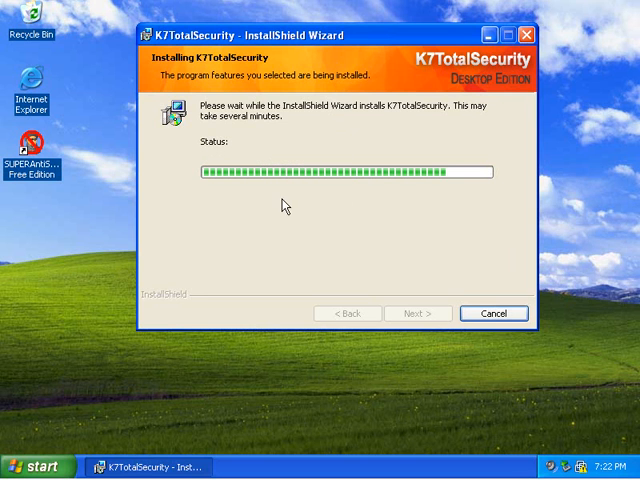
pyautogui.moveTo(24, 234)
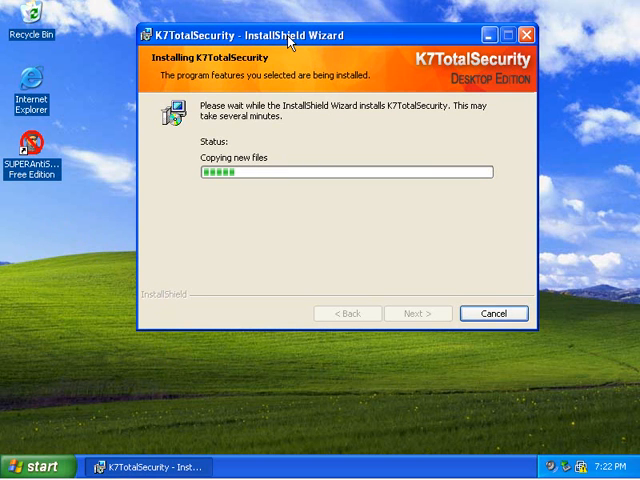
pyautogui.moveTo(320, 168)
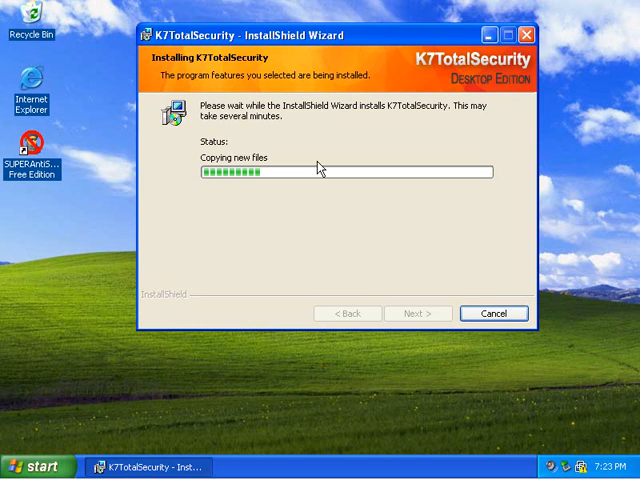
pyautogui.moveTo(334, 150)
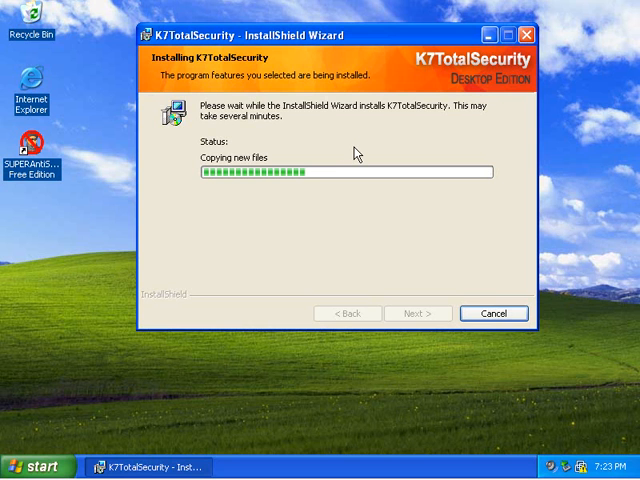
pyautogui.moveTo(364, 136)
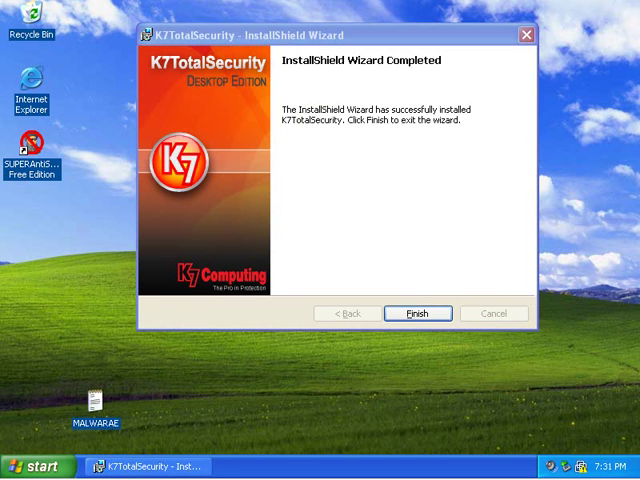
pyautogui.moveTo(86, 284)
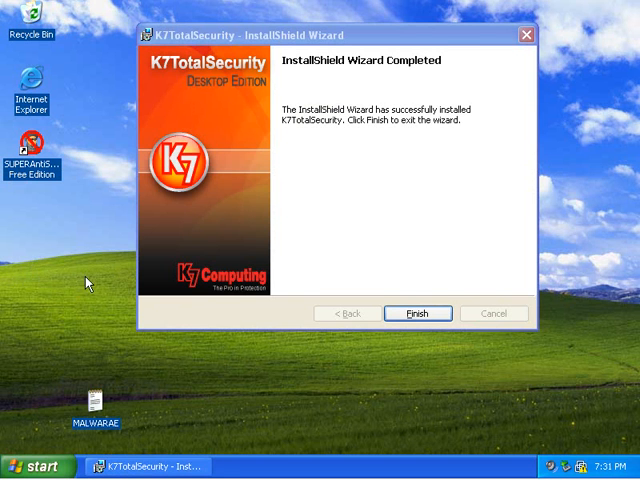
pyautogui.moveTo(372, 284)
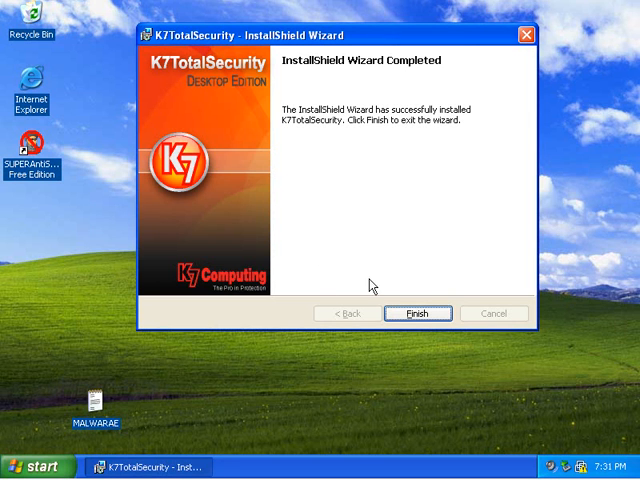
pyautogui.moveTo(416, 318)
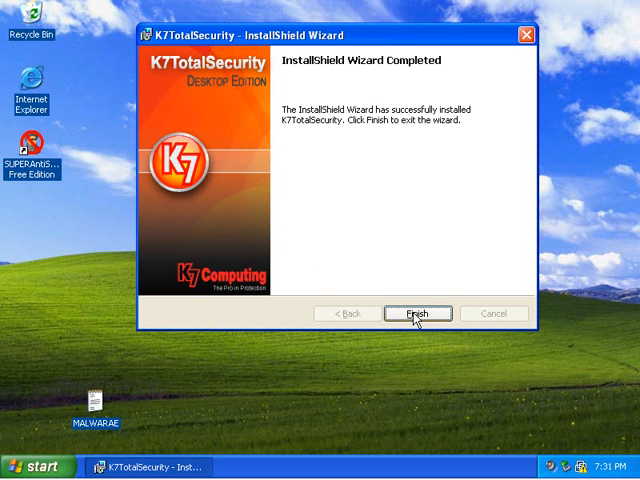
# Step: Finish the completed installation wizard and return to the Windows XP desktop
pyautogui.click(420, 312)
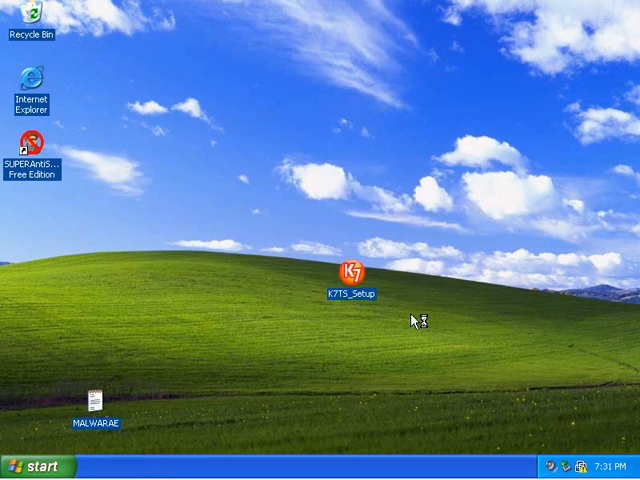
pyautogui.doubleClick(350, 272)
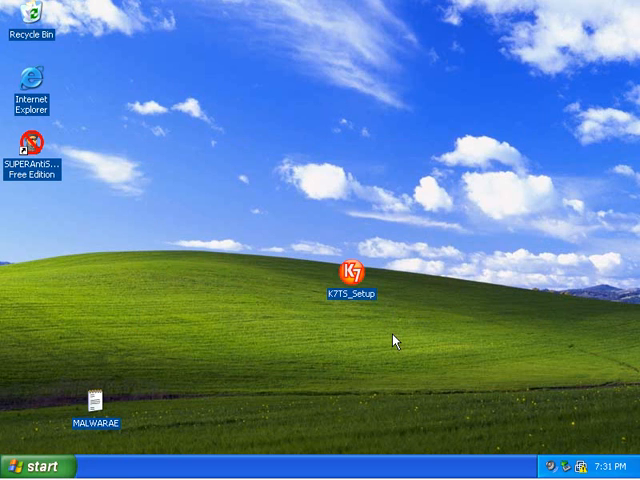
pyautogui.moveTo(424, 356)
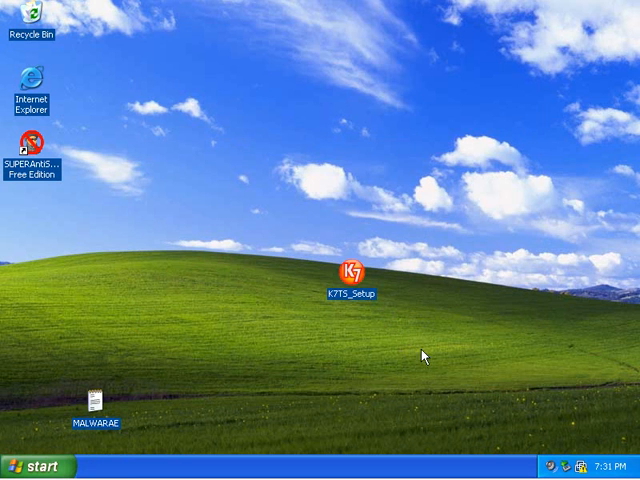
pyautogui.moveTo(454, 374)
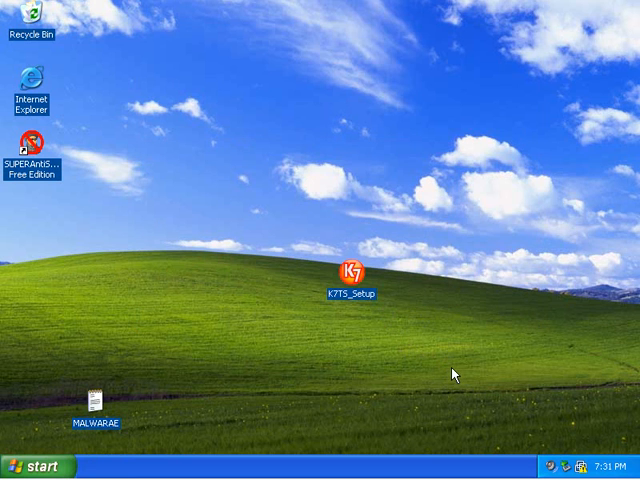
pyautogui.moveTo(512, 432)
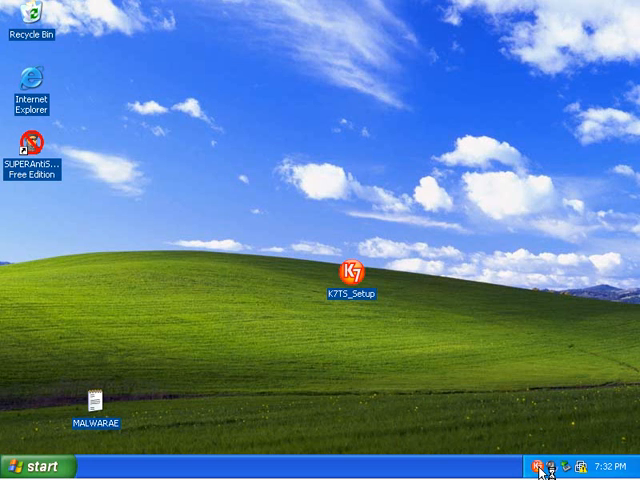
# Step: Activate K7TotalSecurity as a trial without a purchased subscription, valid until 2-Oct-2009
pyautogui.doubleClick(352, 272)
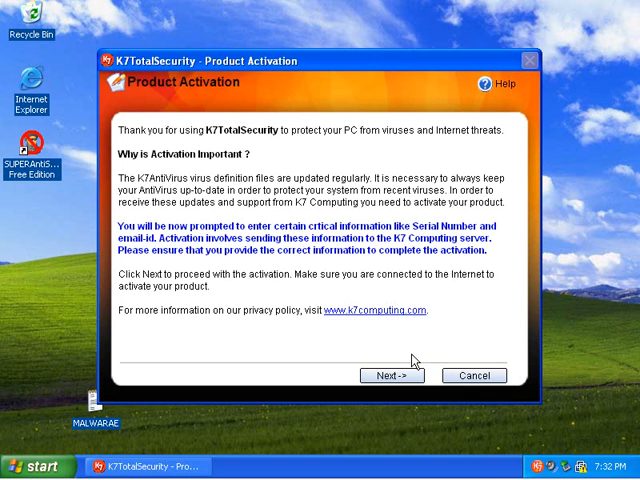
pyautogui.moveTo(400, 372)
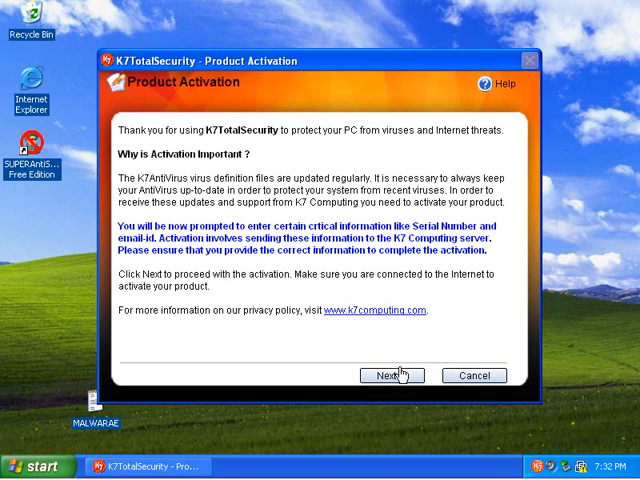
pyautogui.click(390, 376)
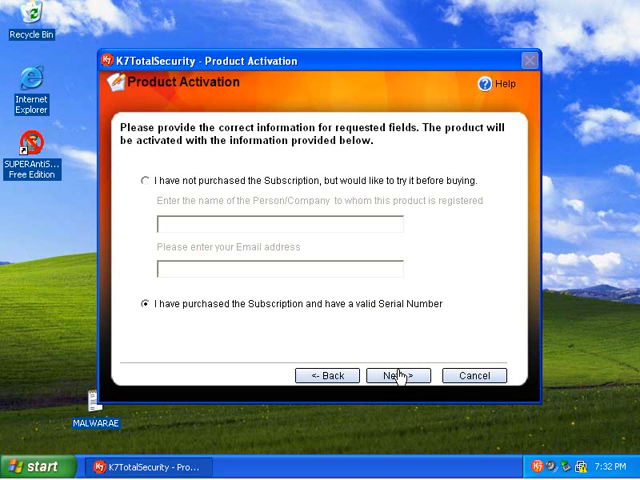
pyautogui.moveTo(288, 308)
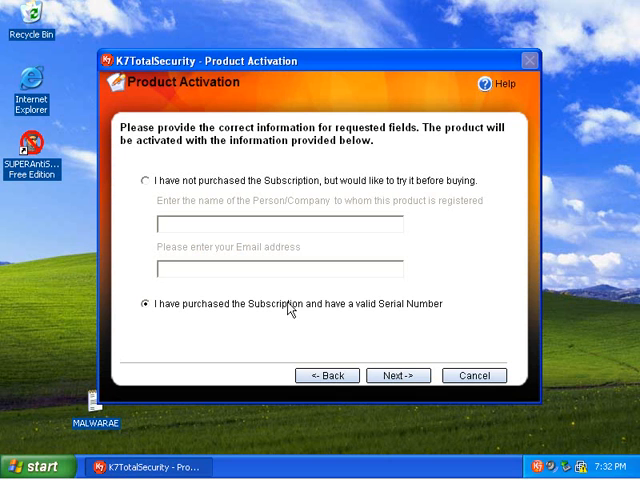
pyautogui.moveTo(228, 204)
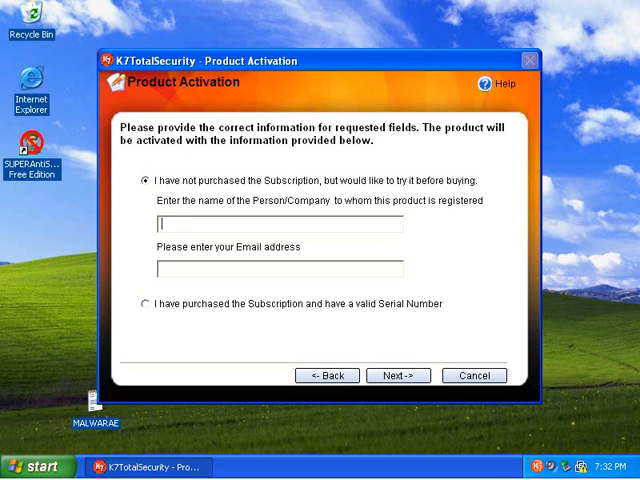
pyautogui.click(394, 376)
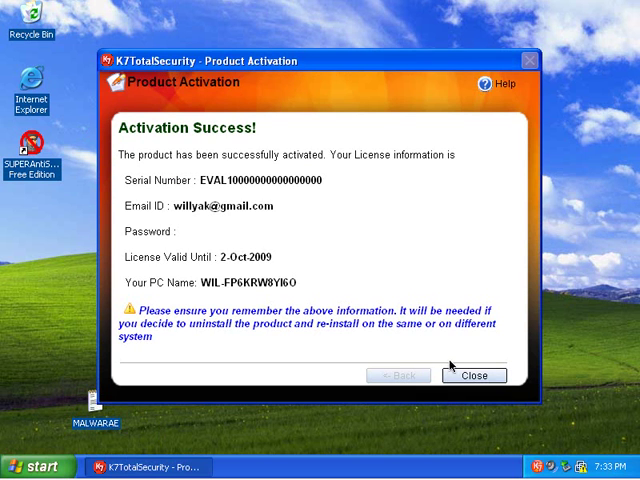
pyautogui.moveTo(396, 292)
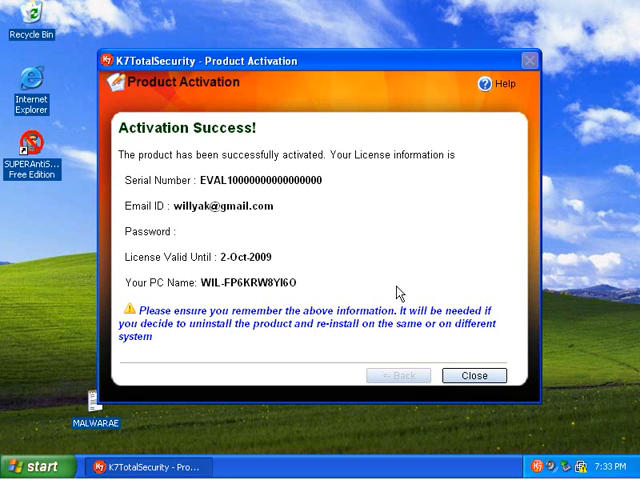
pyautogui.moveTo(450, 372)
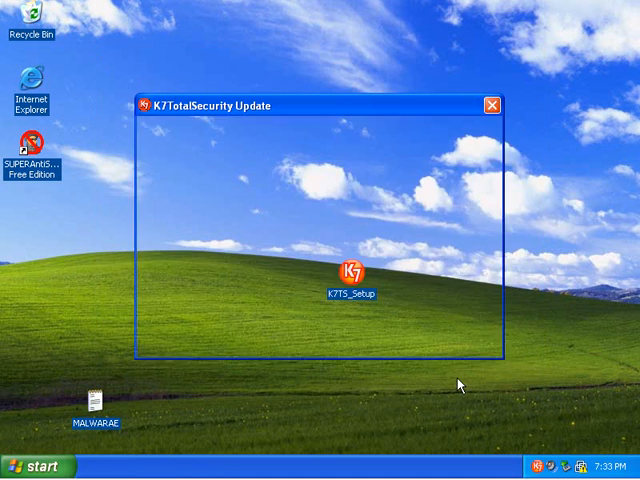
# Step: Download all 18 update files in K7TotalSecurity Update until 'Successfully Updated' appears
pyautogui.doubleClick(352, 276)
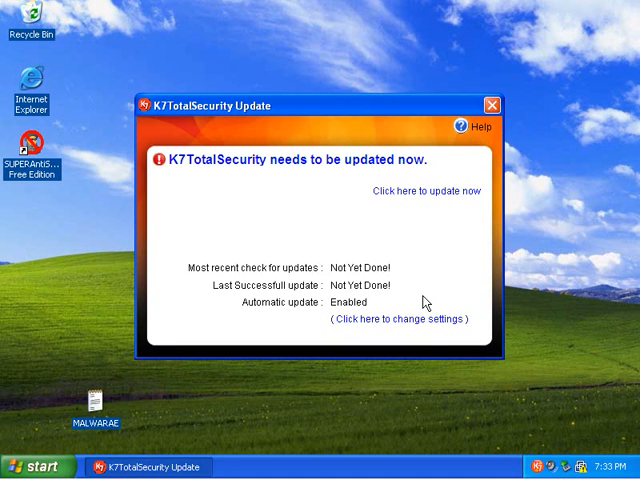
pyautogui.click(420, 190)
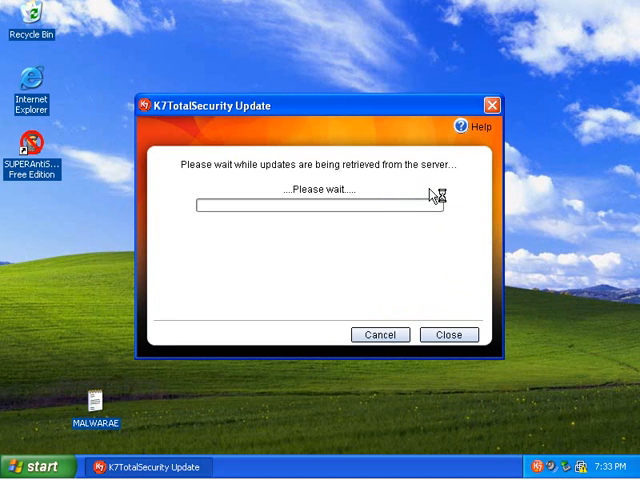
pyautogui.moveTo(362, 264)
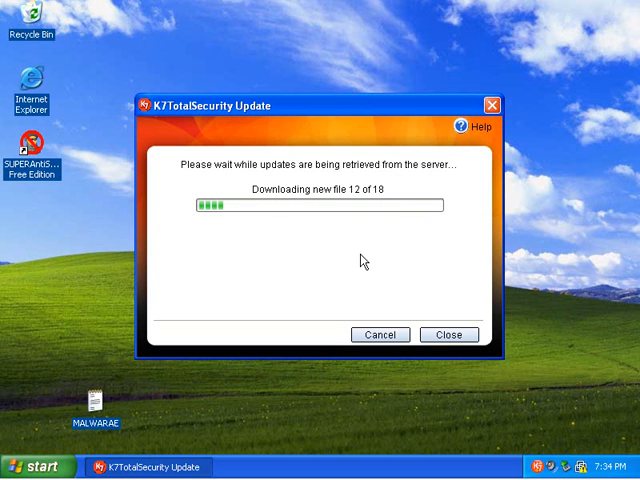
pyautogui.moveTo(348, 318)
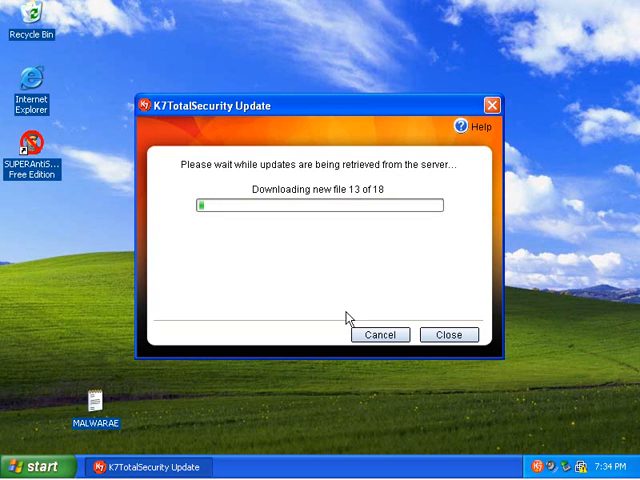
pyautogui.moveTo(96, 432)
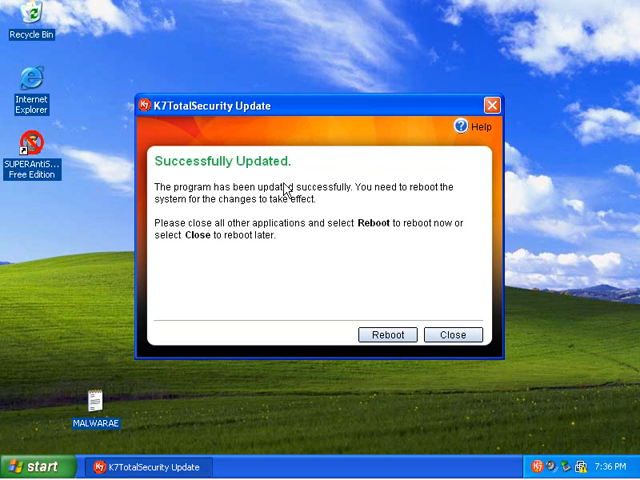
pyautogui.moveTo(404, 340)
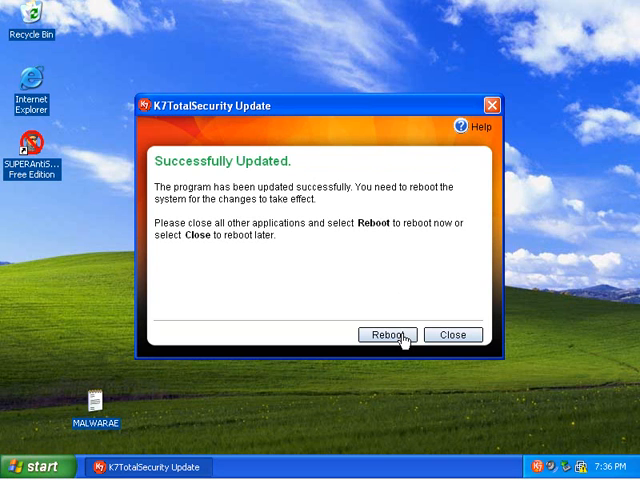
# Step: Reboot the computer from the Successfully Updated dialog to apply the update
pyautogui.click(390, 334)
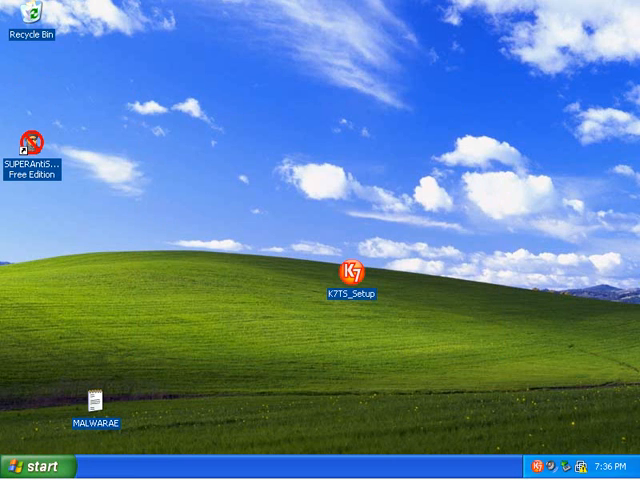
pyautogui.doubleClick(348, 272)
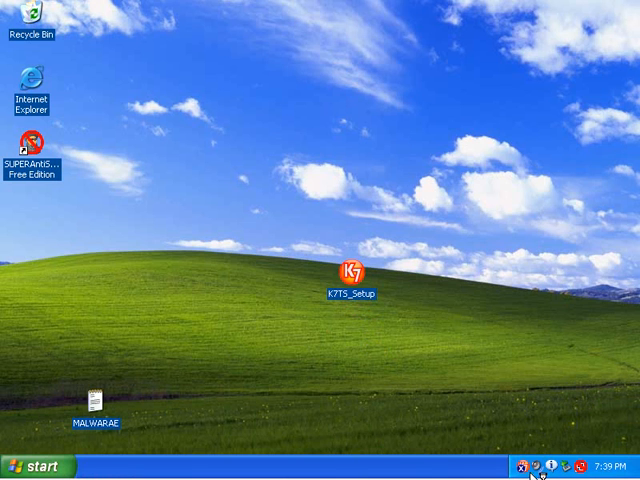
# Step: Launch K7 Total Security from the tray after restart and dismiss the unused desktop icons balloon
pyautogui.doubleClick(350, 272)
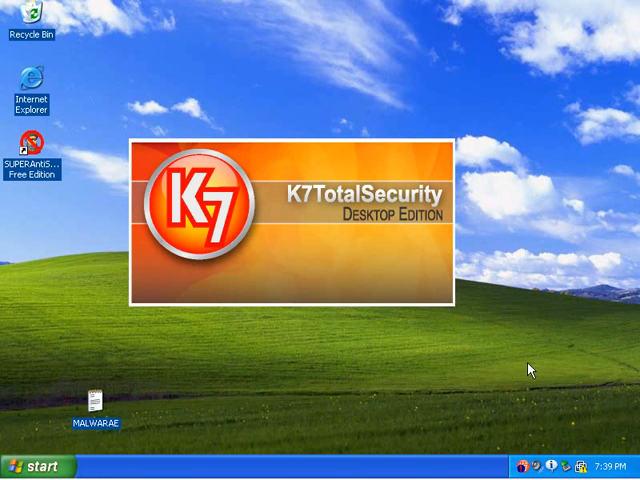
pyautogui.moveTo(526, 460)
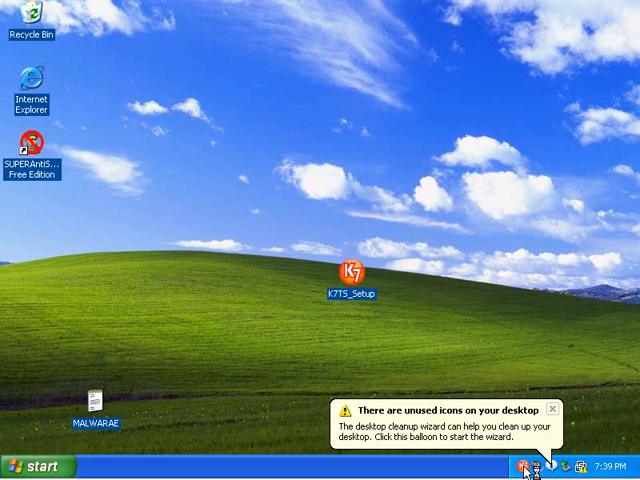
pyautogui.click(554, 408)
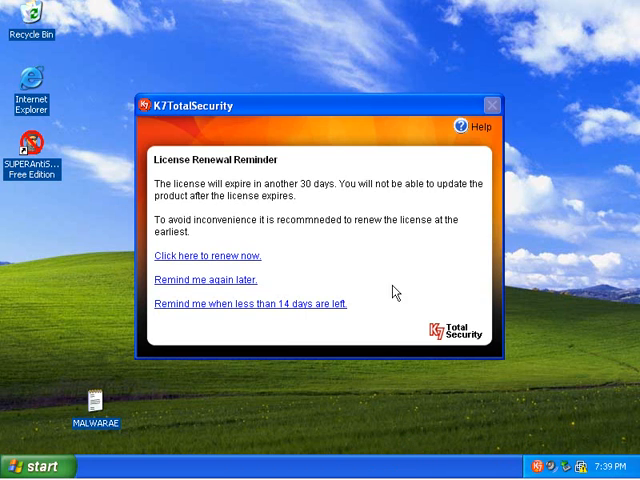
pyautogui.moveTo(428, 200)
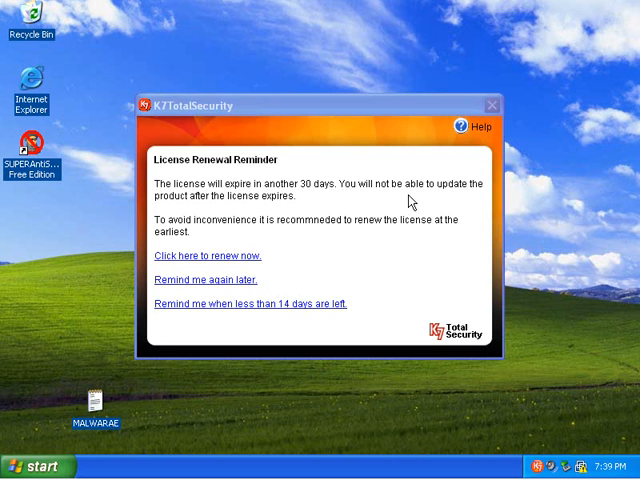
pyautogui.moveTo(232, 306)
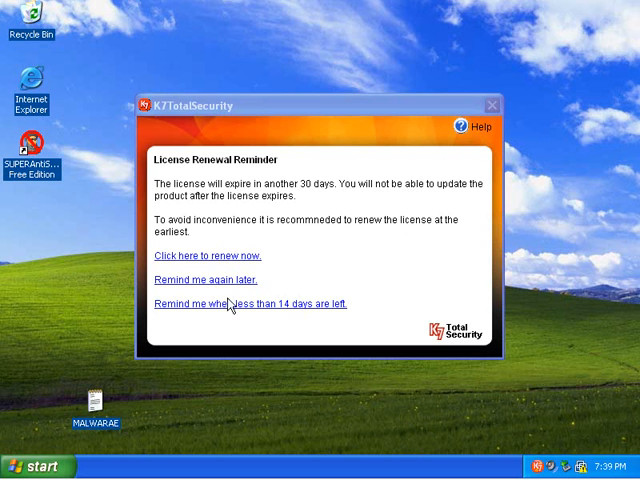
pyautogui.moveTo(248, 288)
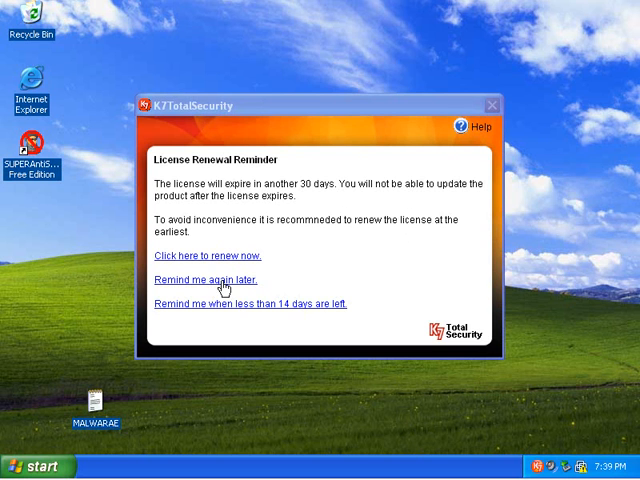
# Step: Postpone the License Renewal Reminder with 'Remind me again later'
pyautogui.click(212, 280)
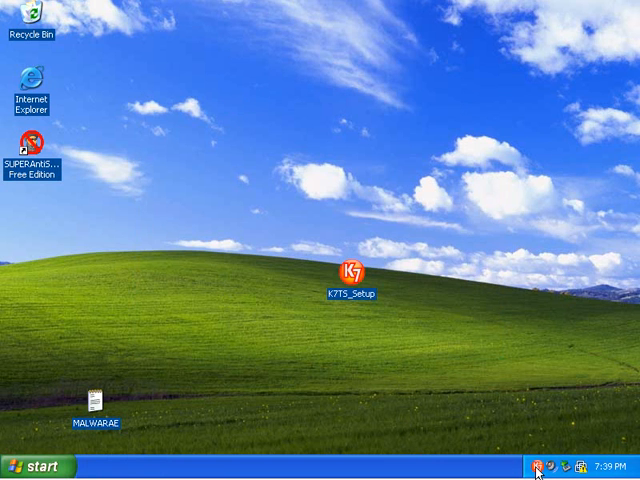
pyautogui.moveTo(476, 468)
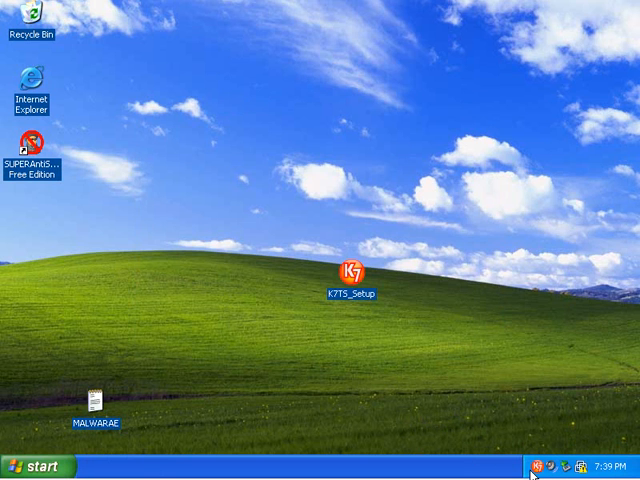
# Step: Review the Home page's General options: splash screen, animated alerts and alert-window auto-hide
pyautogui.doubleClick(350, 272)
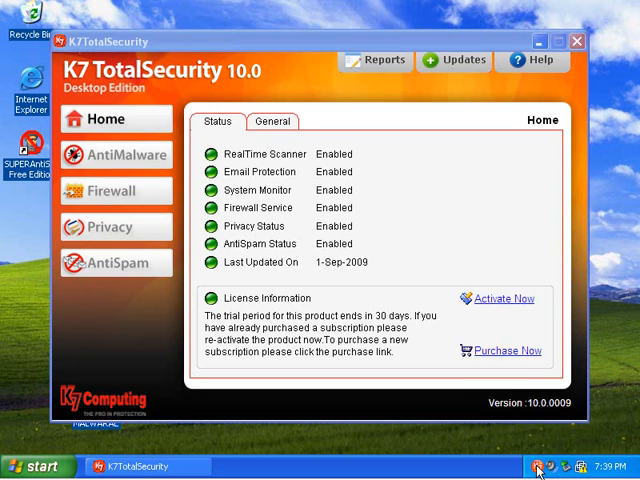
pyautogui.moveTo(372, 180)
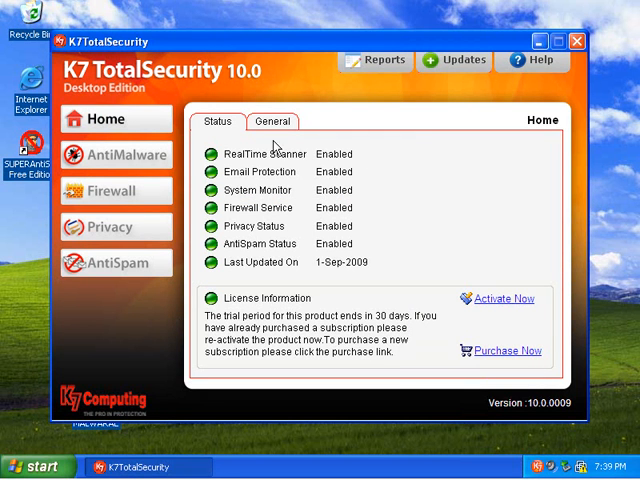
pyautogui.moveTo(272, 178)
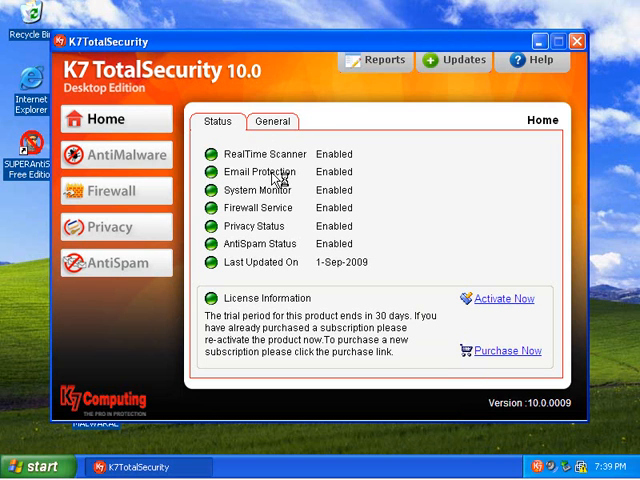
pyautogui.moveTo(288, 196)
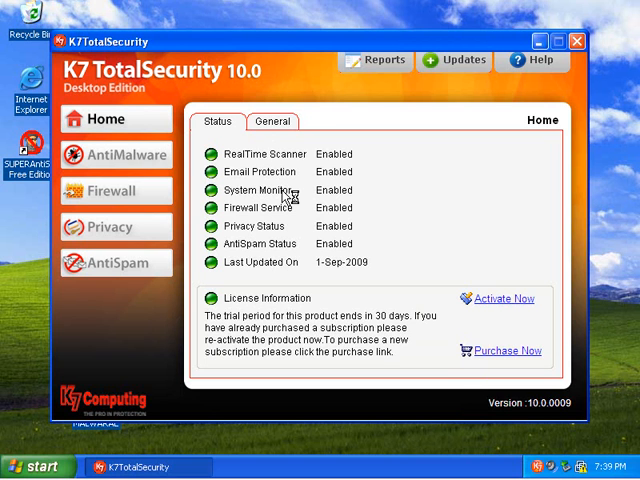
pyautogui.moveTo(352, 268)
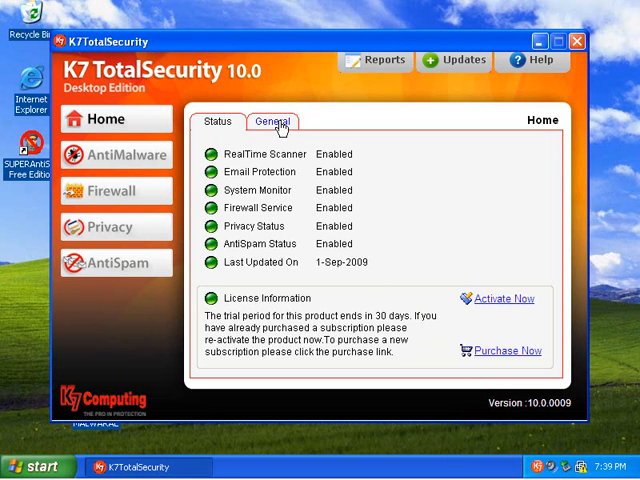
pyautogui.click(272, 120)
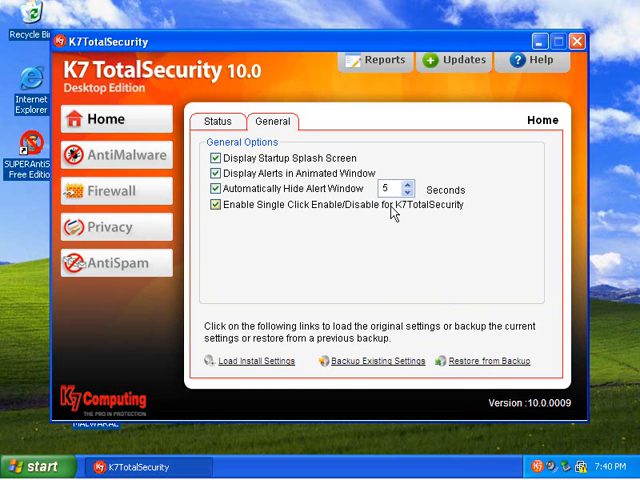
pyautogui.moveTo(336, 302)
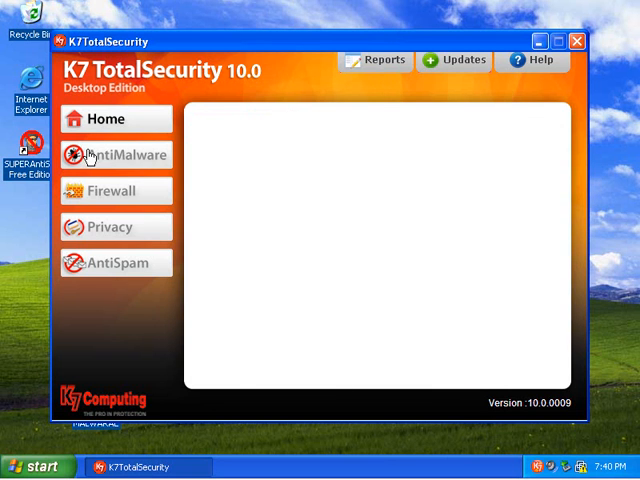
# Step: Show the AntiMalware section and its Configure AntiVirus window with Sentry real-time scan settings
pyautogui.click(120, 154)
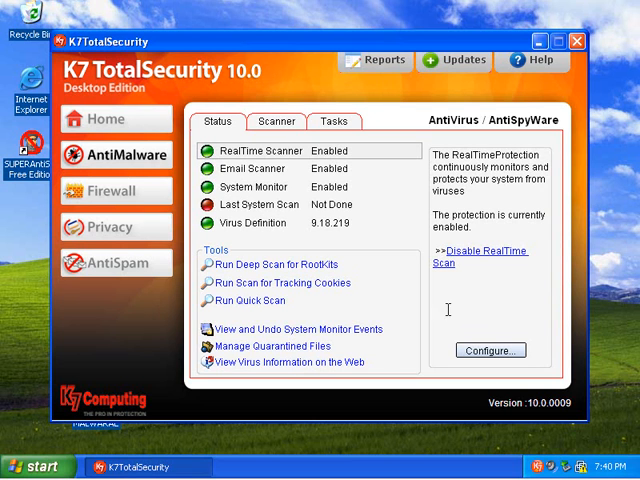
pyautogui.moveTo(456, 290)
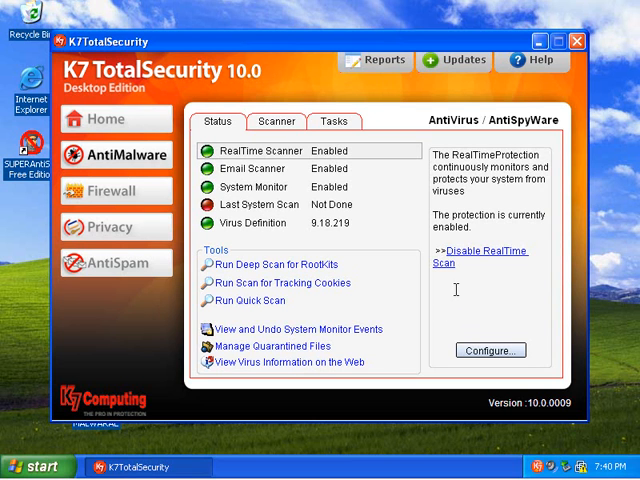
pyautogui.click(490, 350)
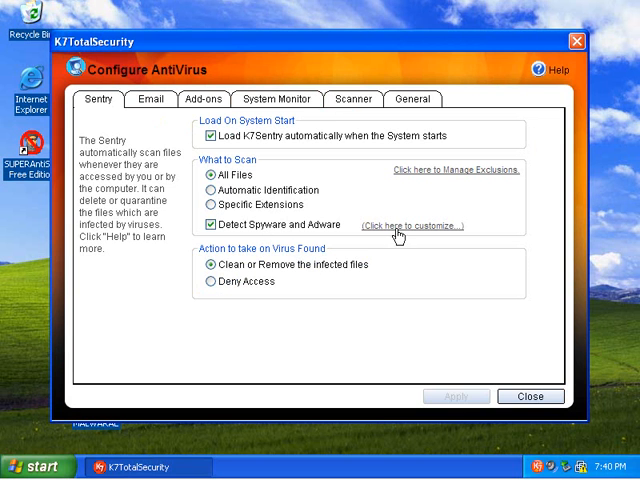
# Step: Accept the threat-type choices and review the Email scanning settings
pyautogui.click(408, 224)
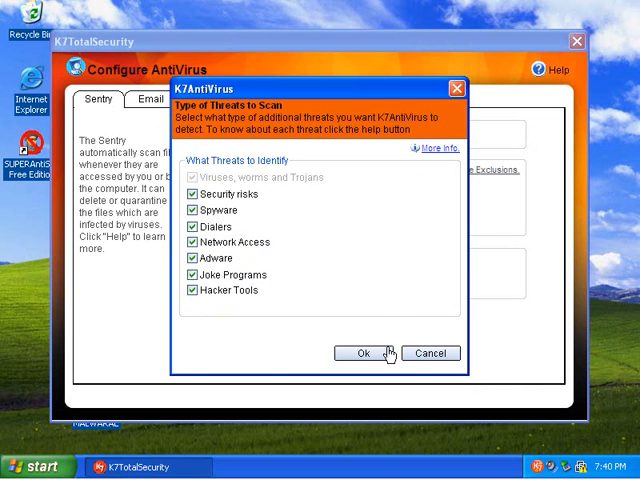
pyautogui.click(360, 352)
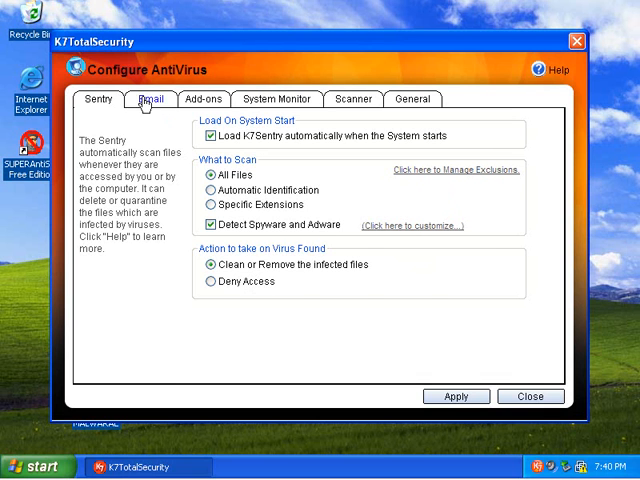
pyautogui.click(148, 100)
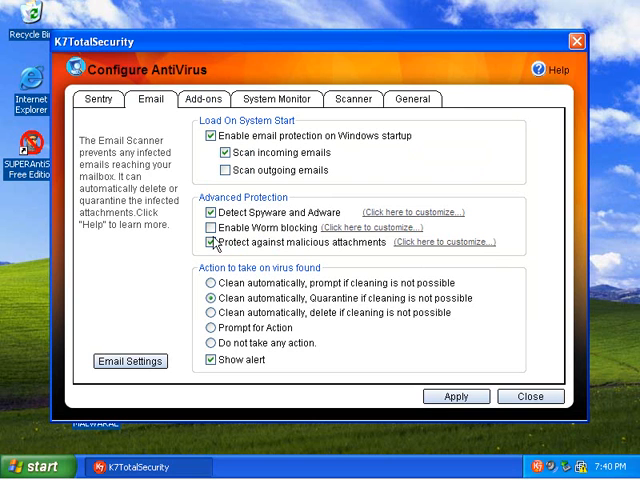
pyautogui.click(210, 228)
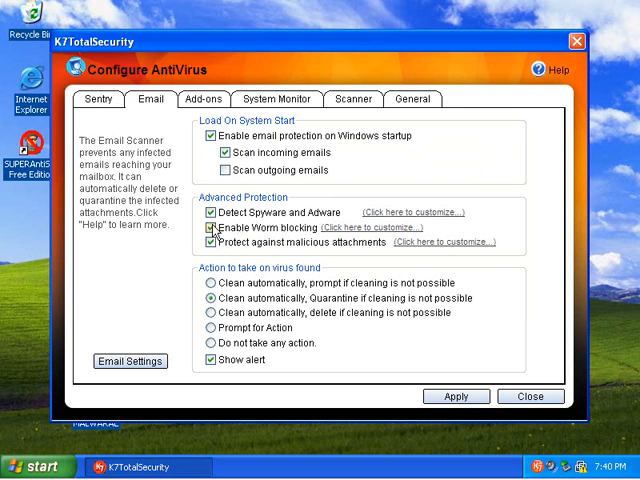
pyautogui.click(208, 228)
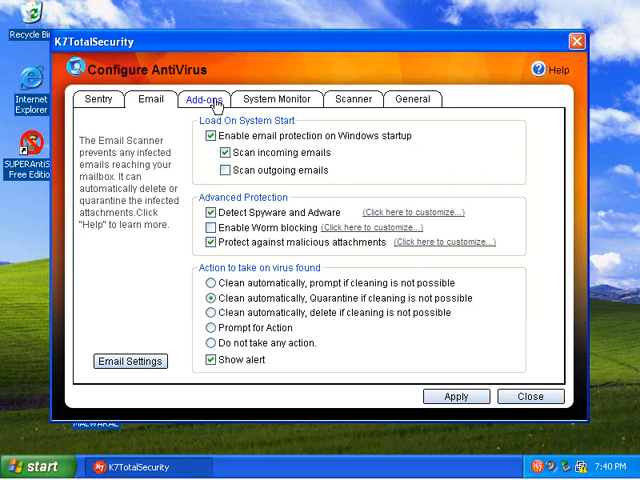
# Step: Enable script protection under Add-ons, review General options and return to Sentry settings
pyautogui.click(200, 100)
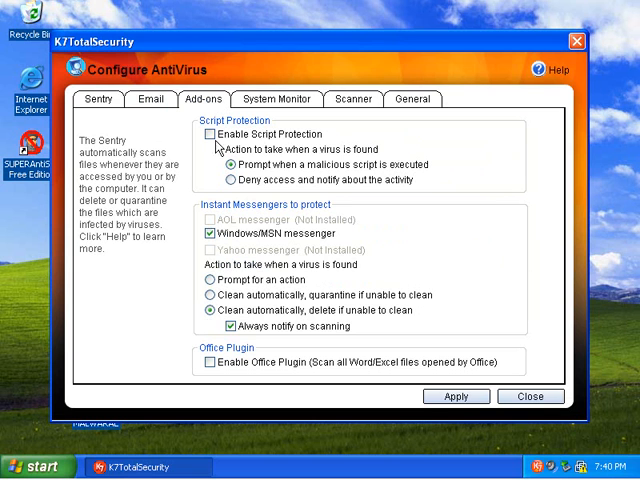
pyautogui.click(204, 134)
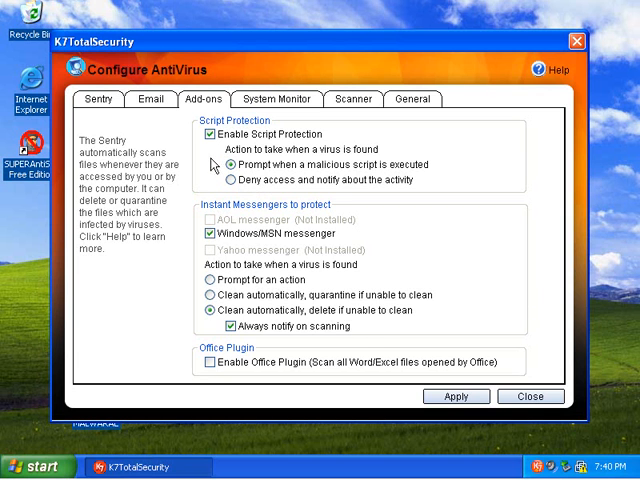
pyautogui.click(292, 96)
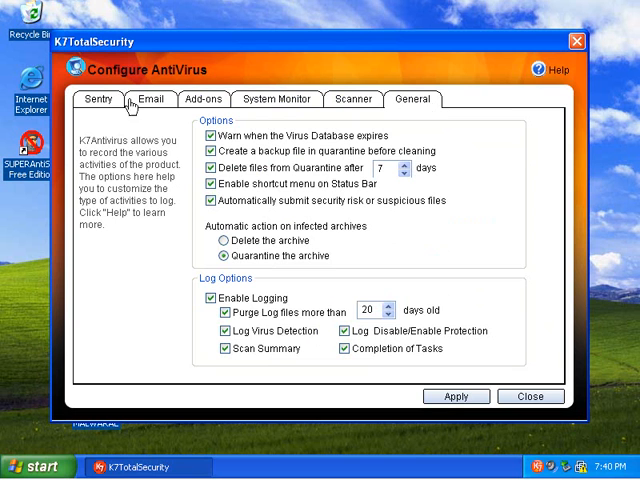
pyautogui.click(96, 98)
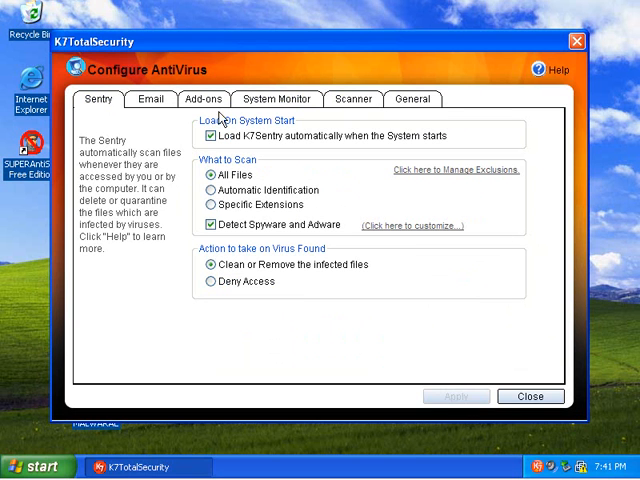
pyautogui.moveTo(578, 38)
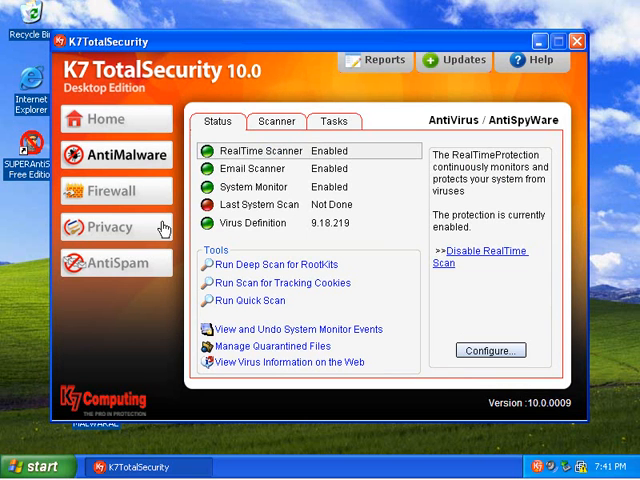
# Step: Review the Firewall status and its Profiles configuration, then close Configure FireWall
pyautogui.click(108, 190)
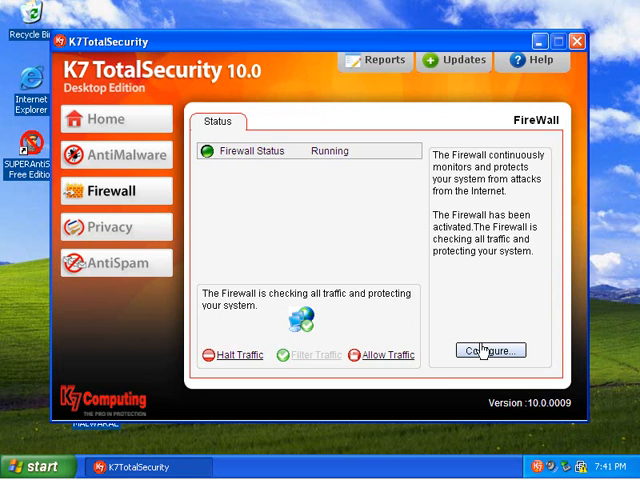
pyautogui.click(488, 350)
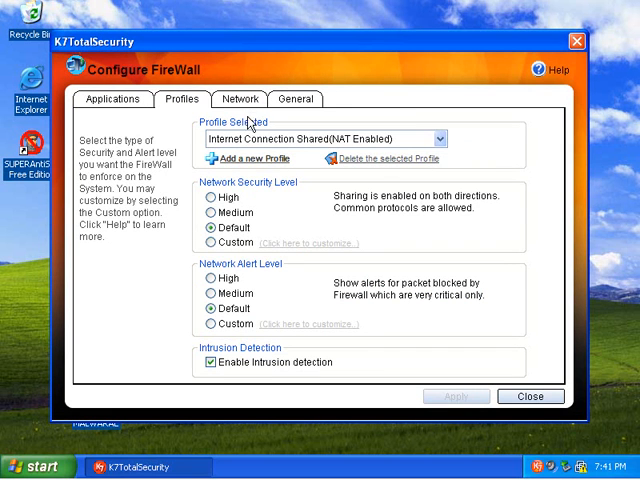
pyautogui.click(296, 100)
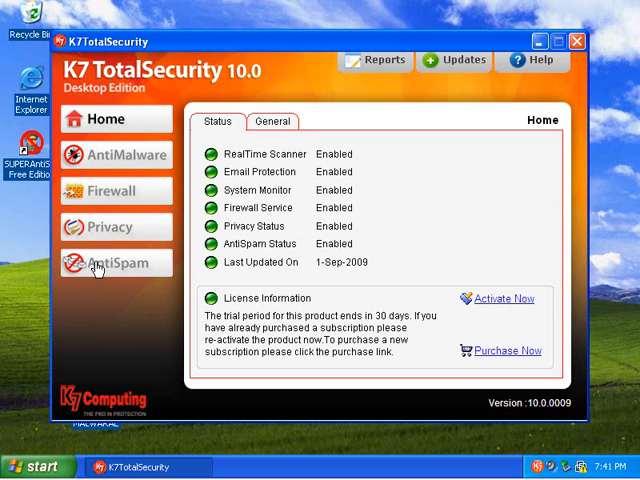
# Step: View the AntiSpam status and close the K7 main window
pyautogui.click(128, 264)
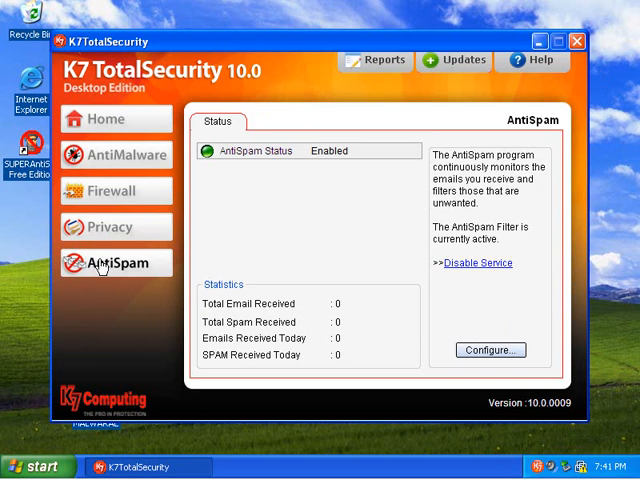
pyautogui.click(132, 190)
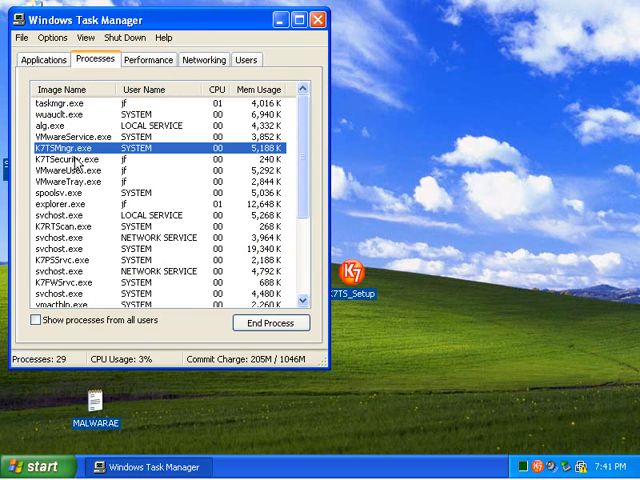
# Step: Check the K7TSecurity.exe entry in the process list, then close Task Manager
pyautogui.click(80, 164)
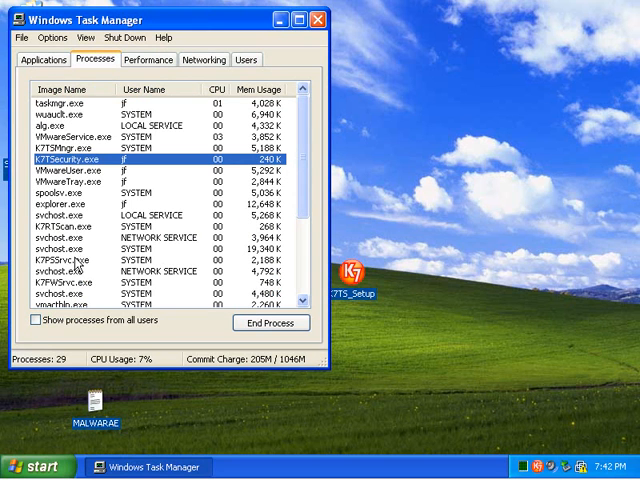
pyautogui.scroll(-3)
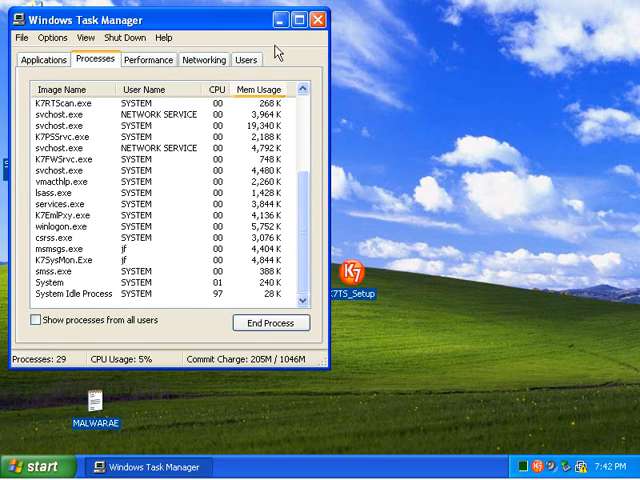
pyautogui.click(308, 20)
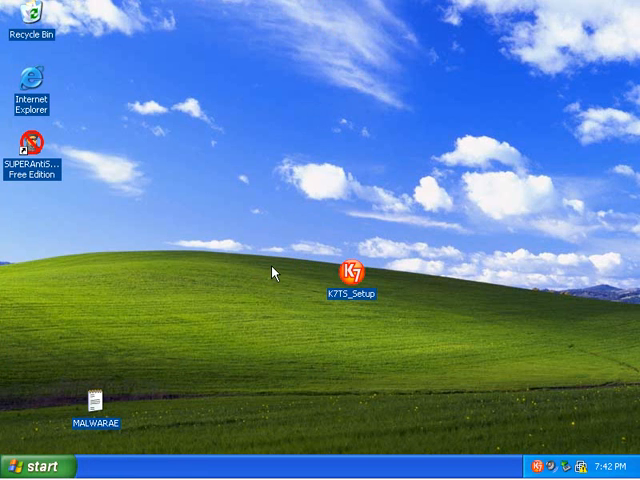